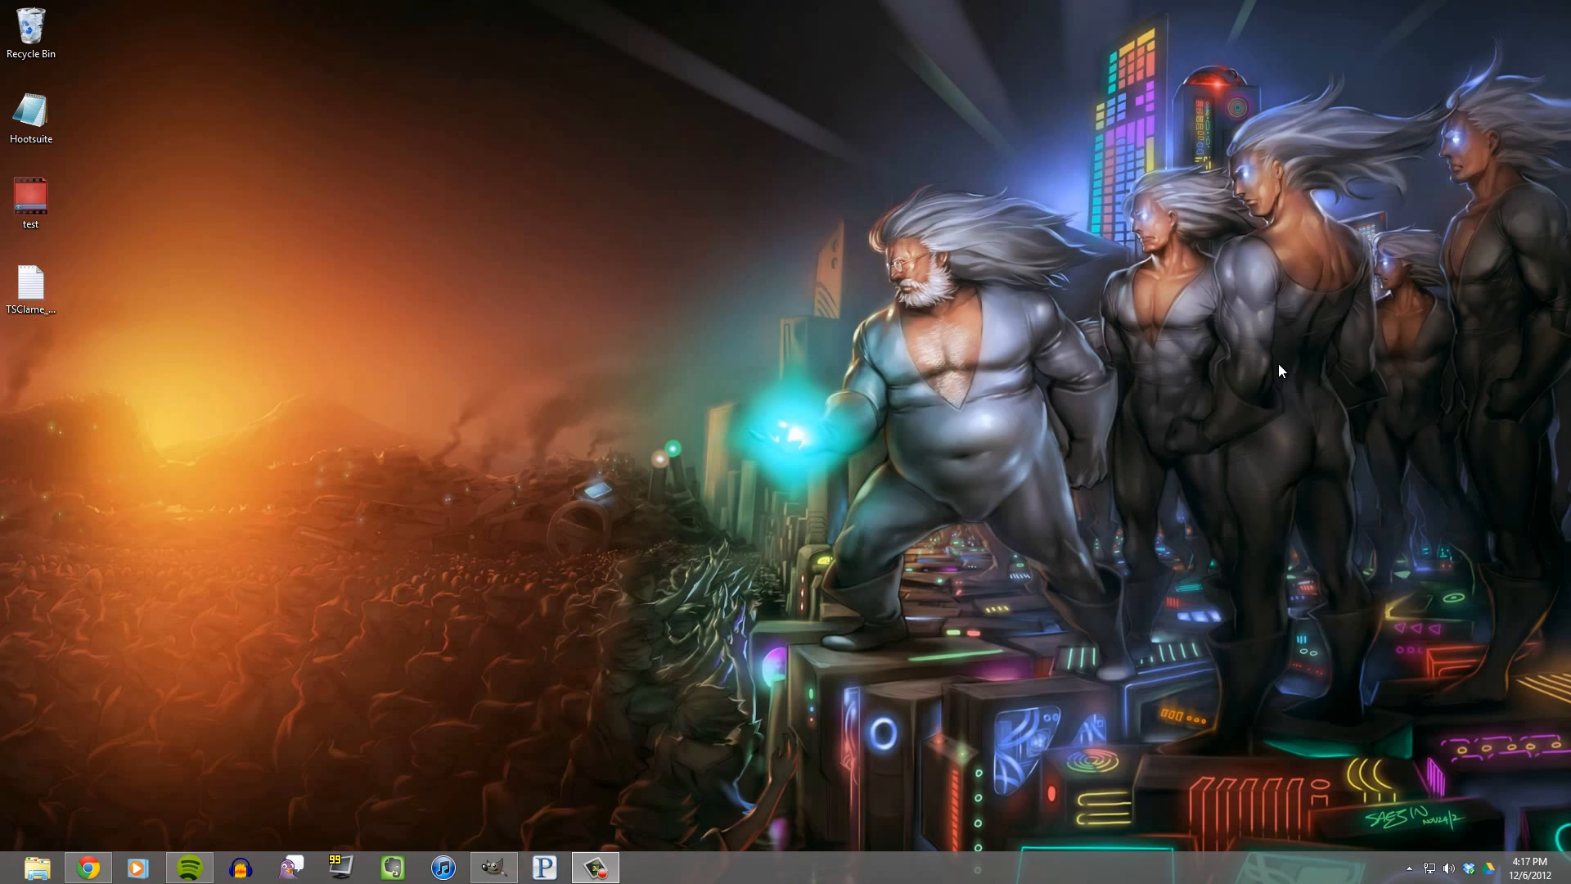
pyautogui.moveTo(186, 750)
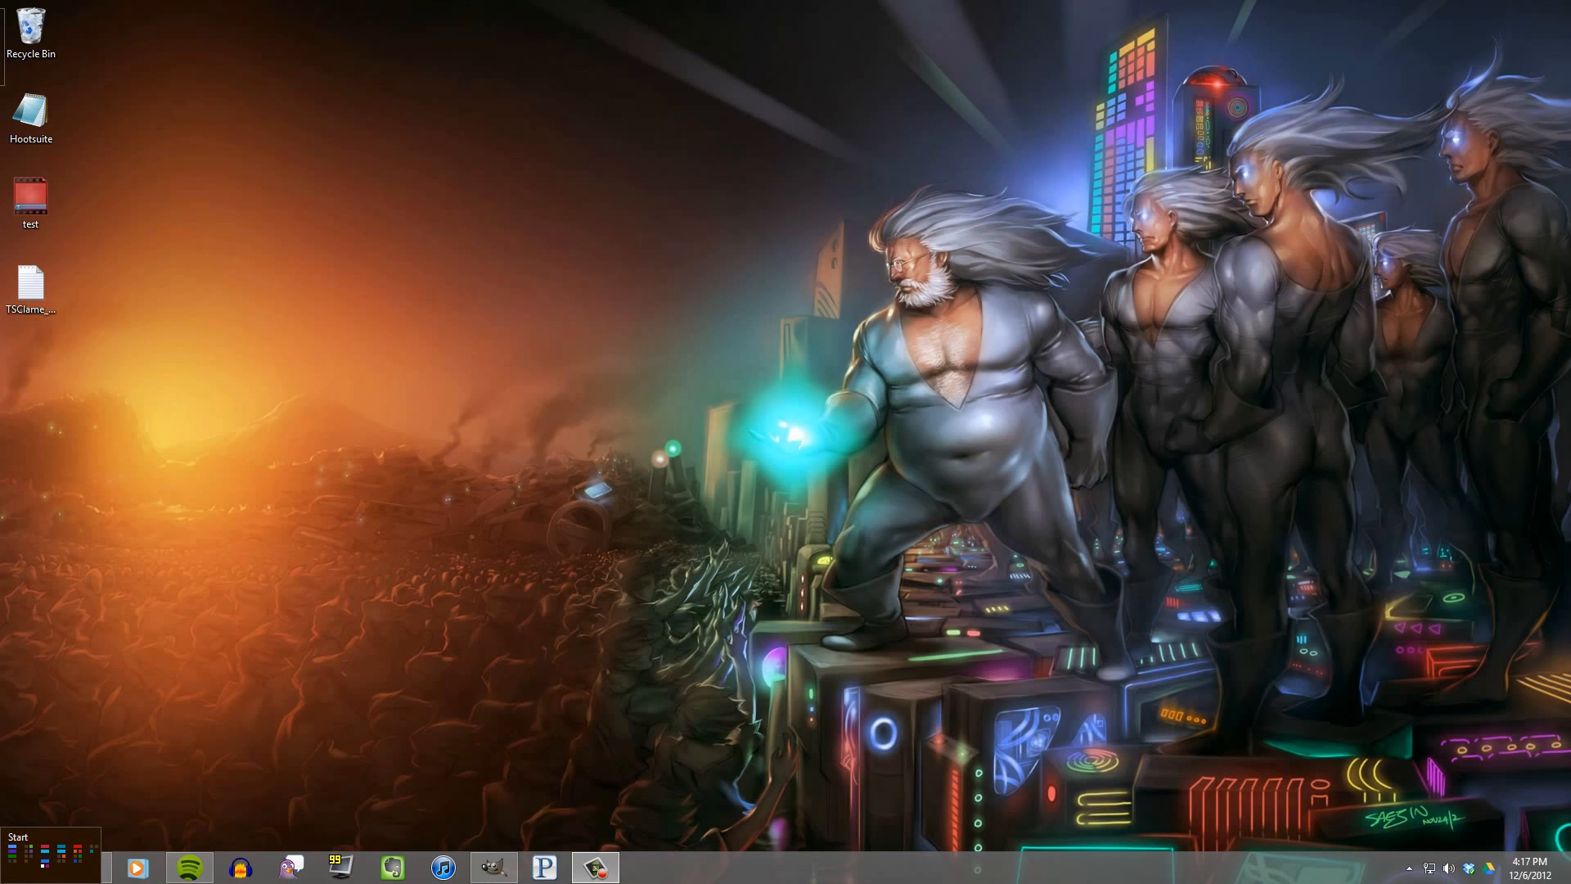
# Bring up the Run box from the quick-access system menu, ready for gpedit.msc.
pyautogui.rightClick(15, 836)
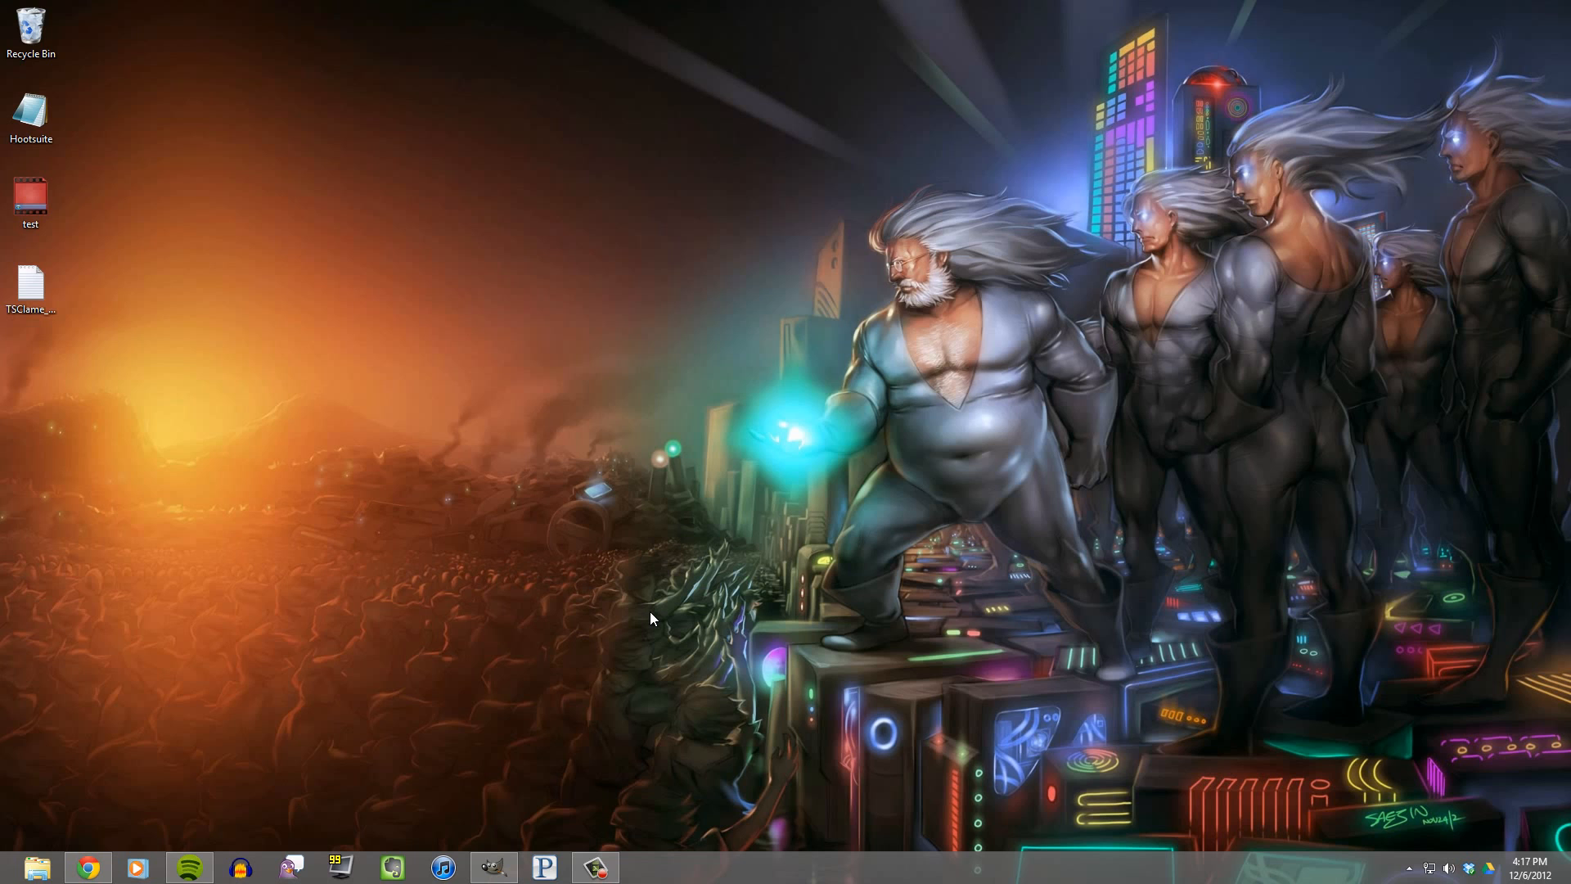
pyautogui.click(30, 200)
pyautogui.write('gpedit.msc')
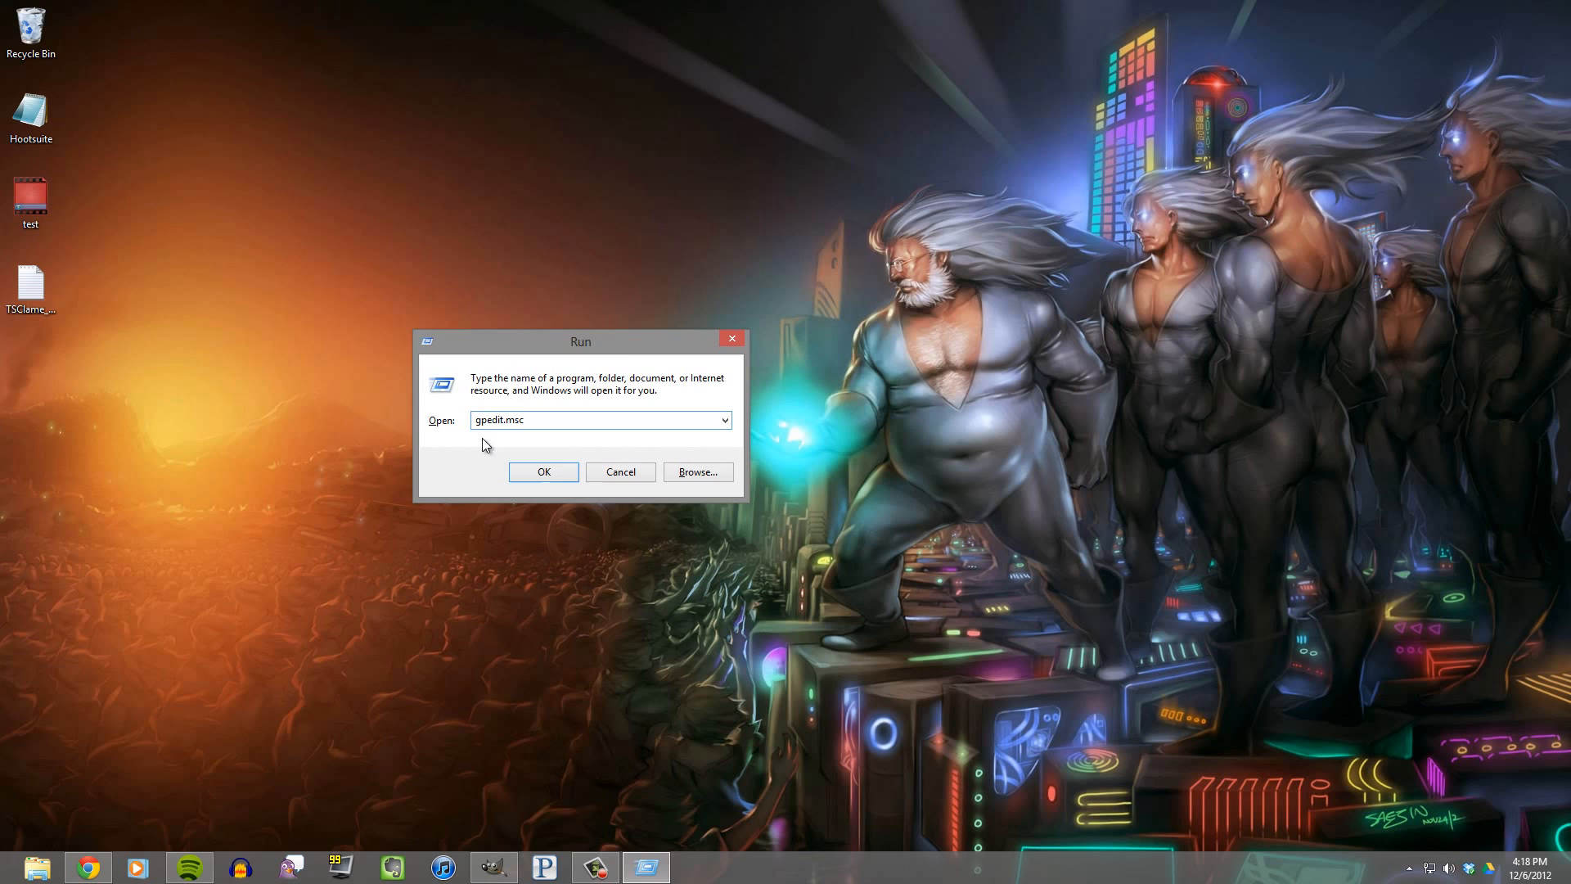
pyautogui.moveTo(513, 490)
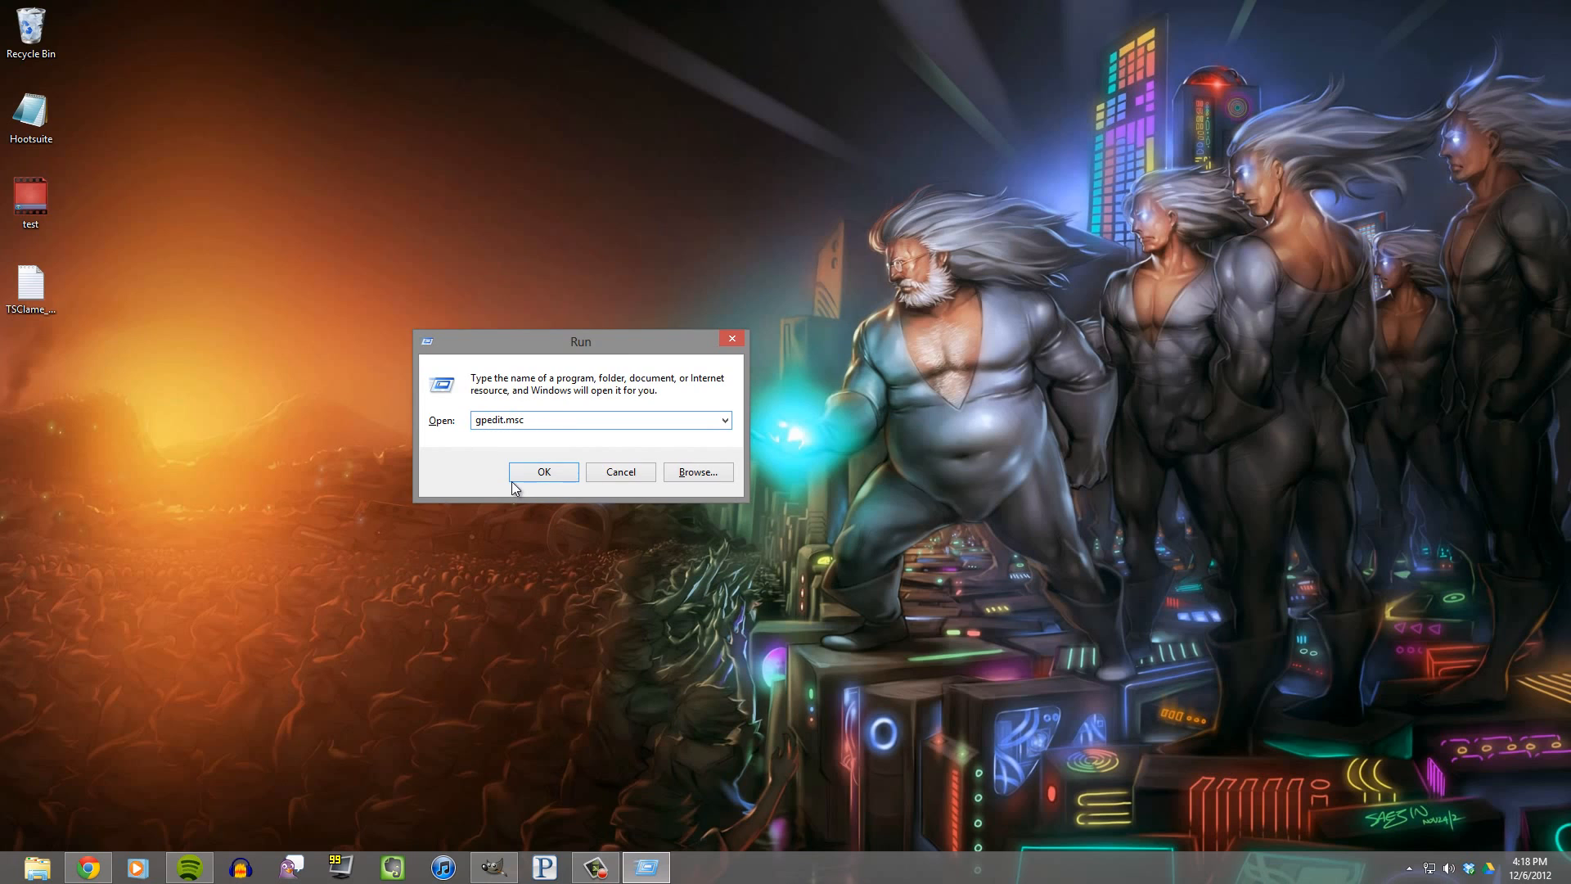
pyautogui.moveTo(499, 471)
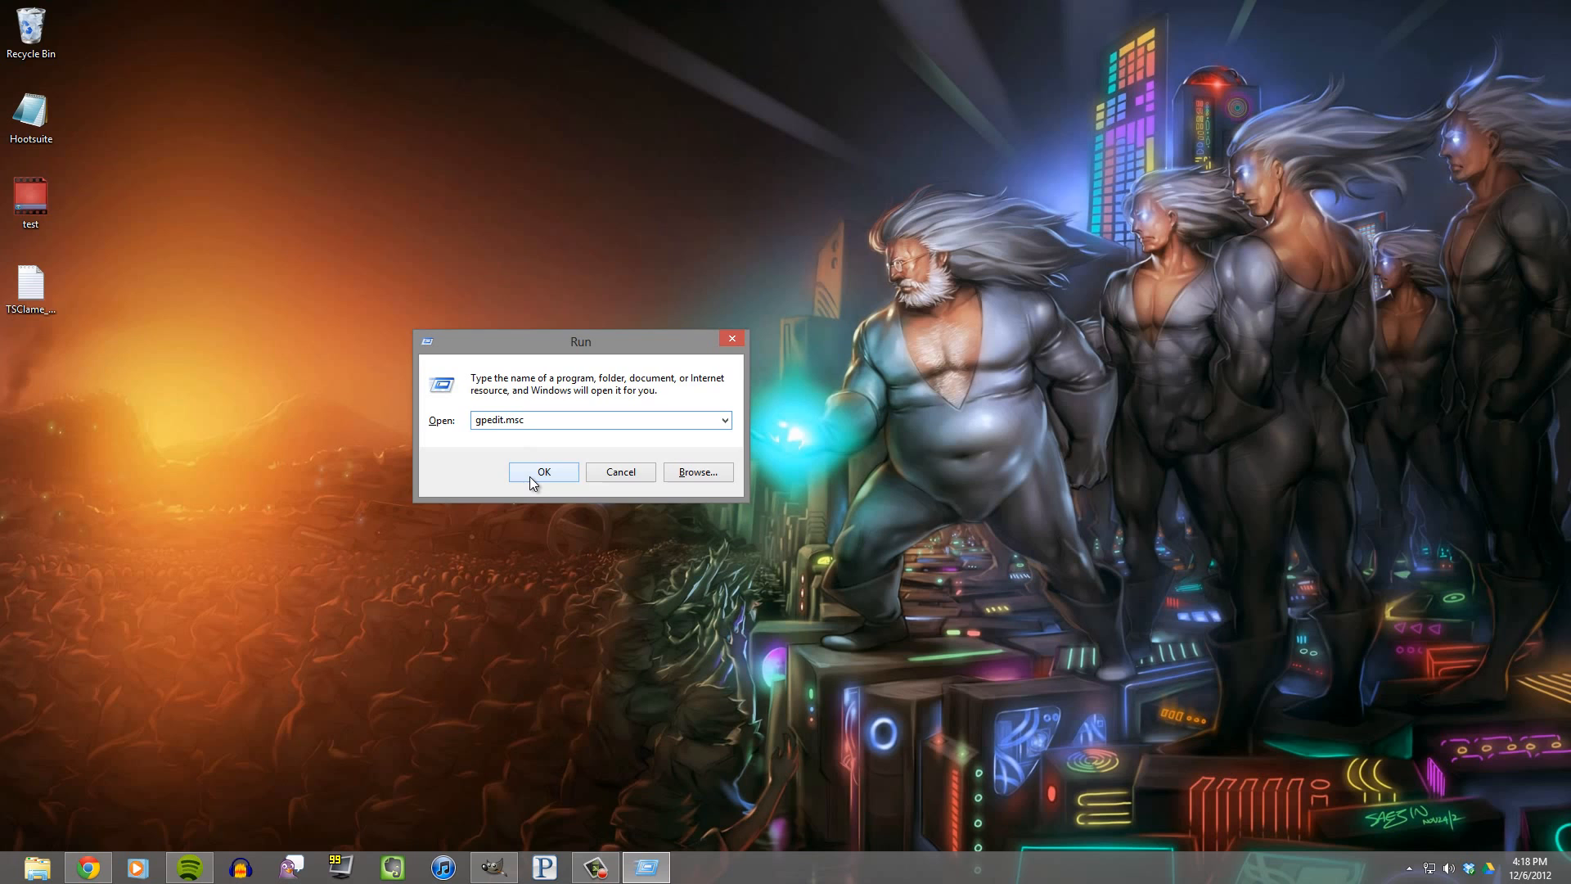
# Launch the editor and navigate to Administrative Templates > Control Panel > Personalization's lock screen policy.
pyautogui.click(543, 471)
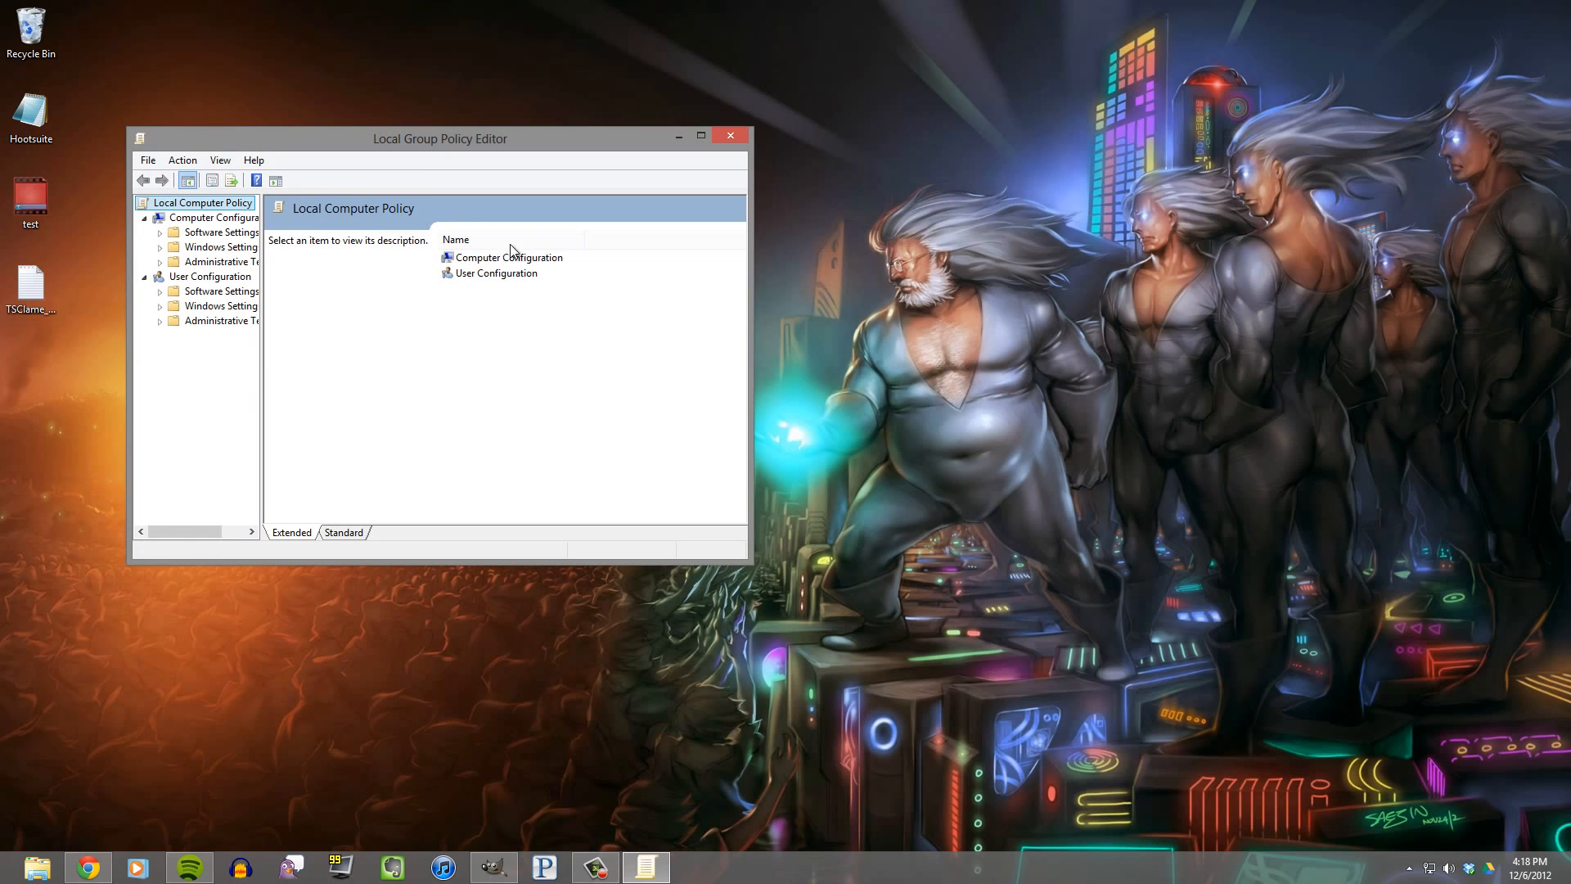
pyautogui.moveTo(438, 138); pyautogui.dragTo(511, 198)
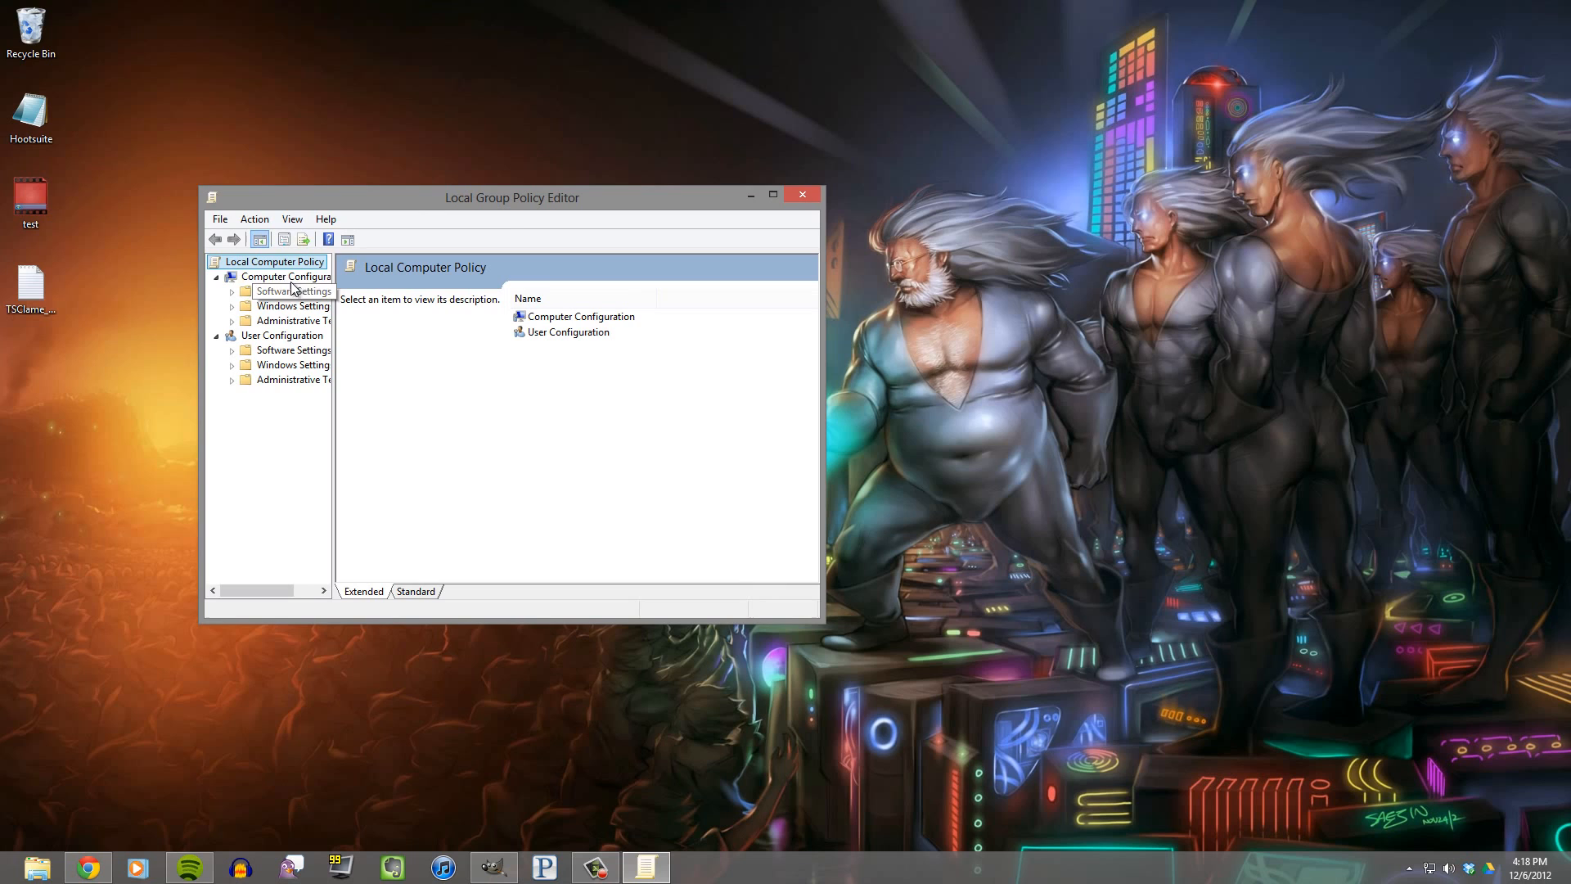
pyautogui.click(292, 276)
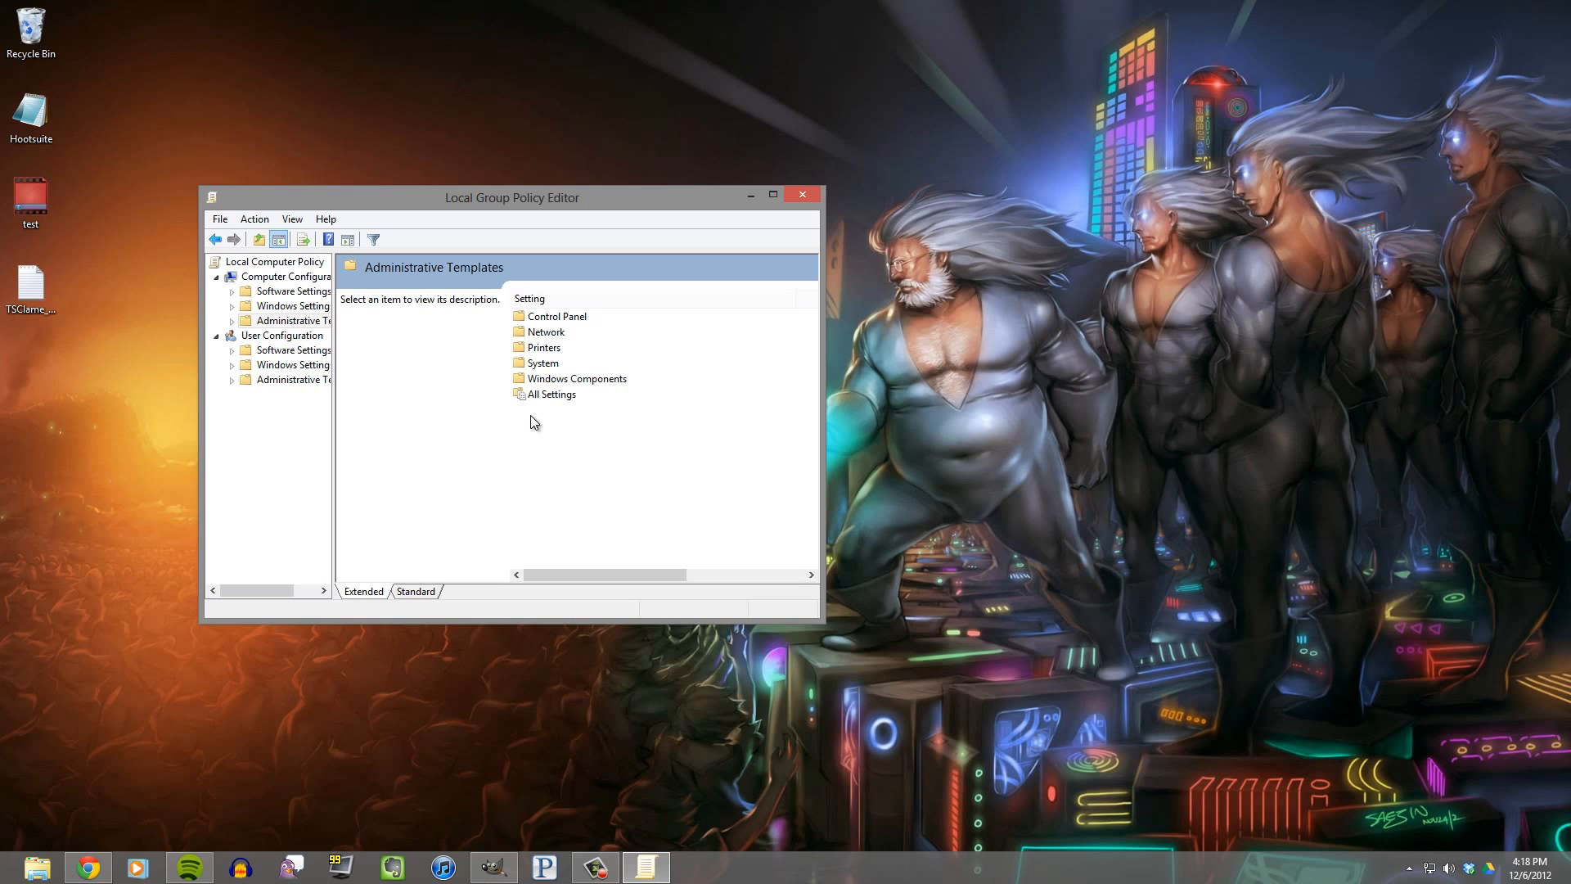
pyautogui.click(300, 333)
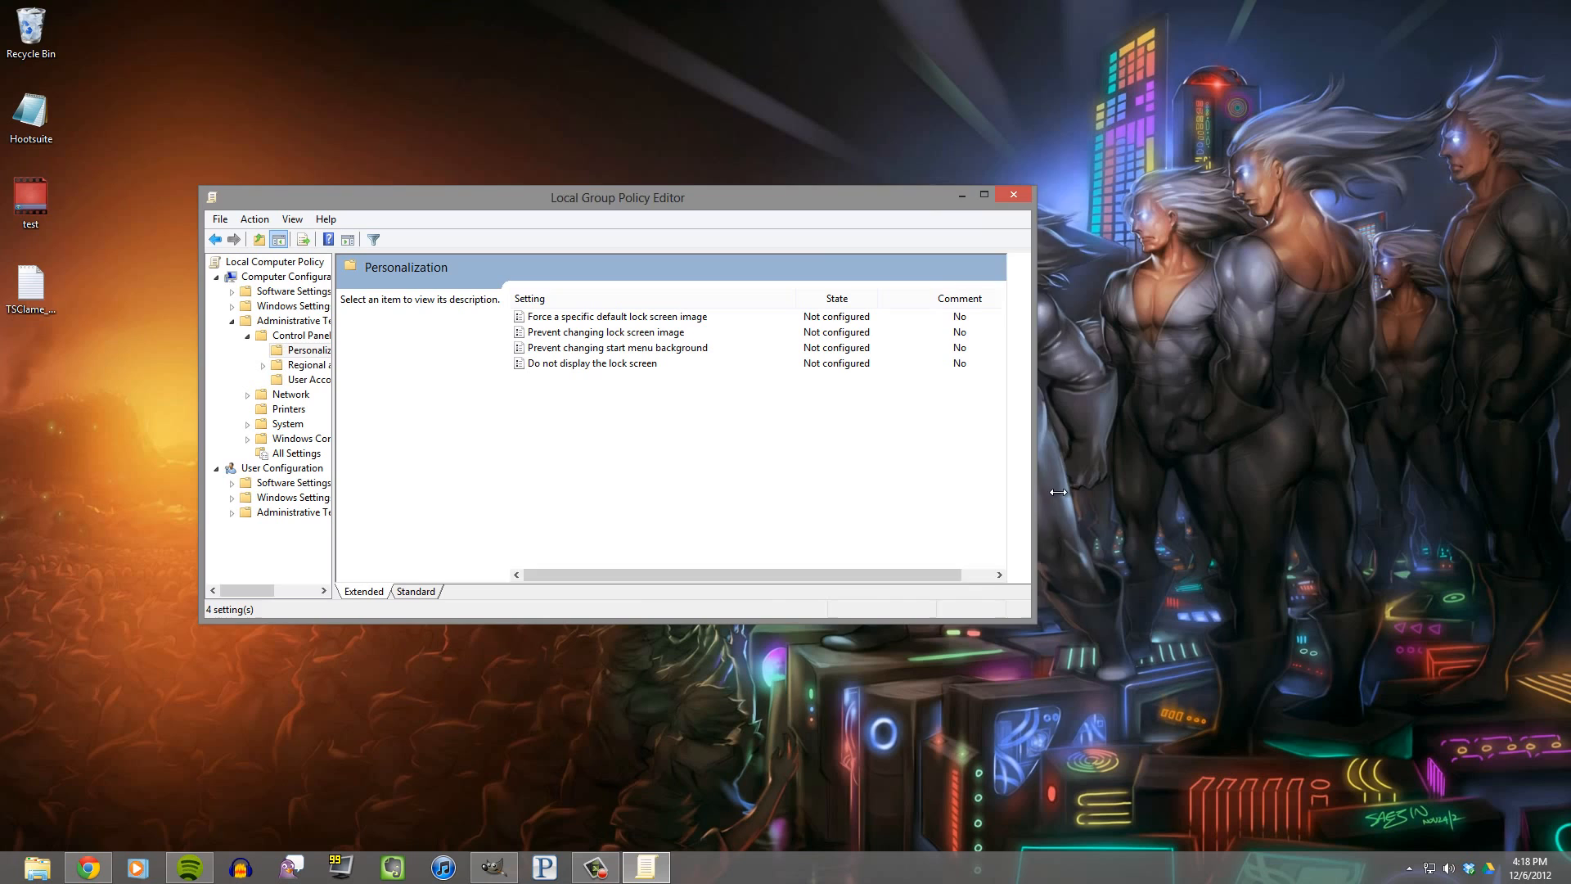
pyautogui.click(593, 364)
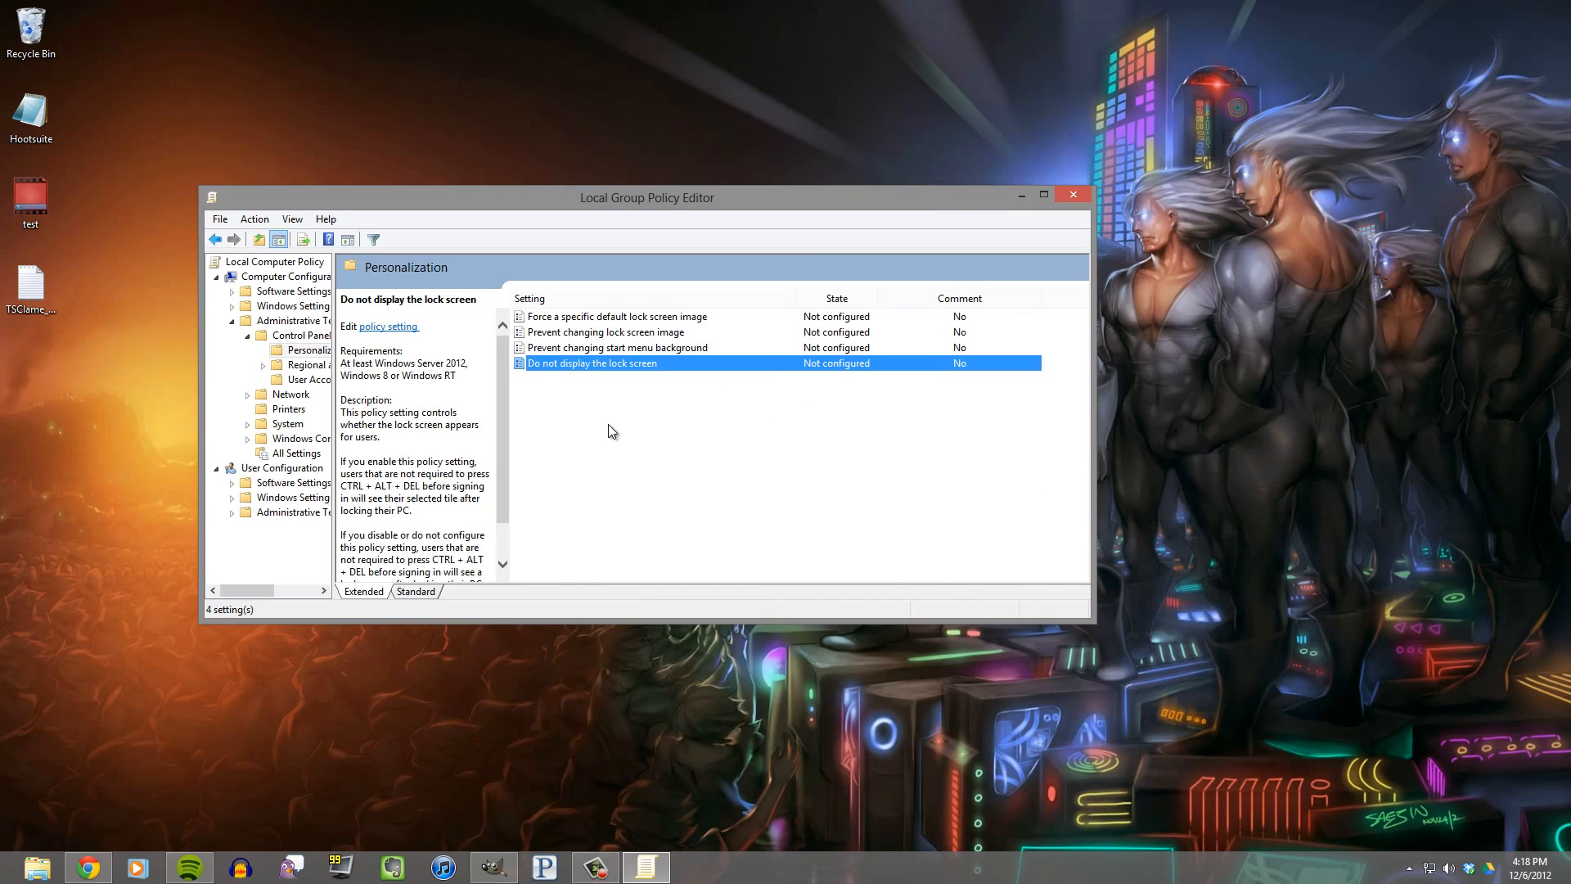
pyautogui.moveTo(681, 466)
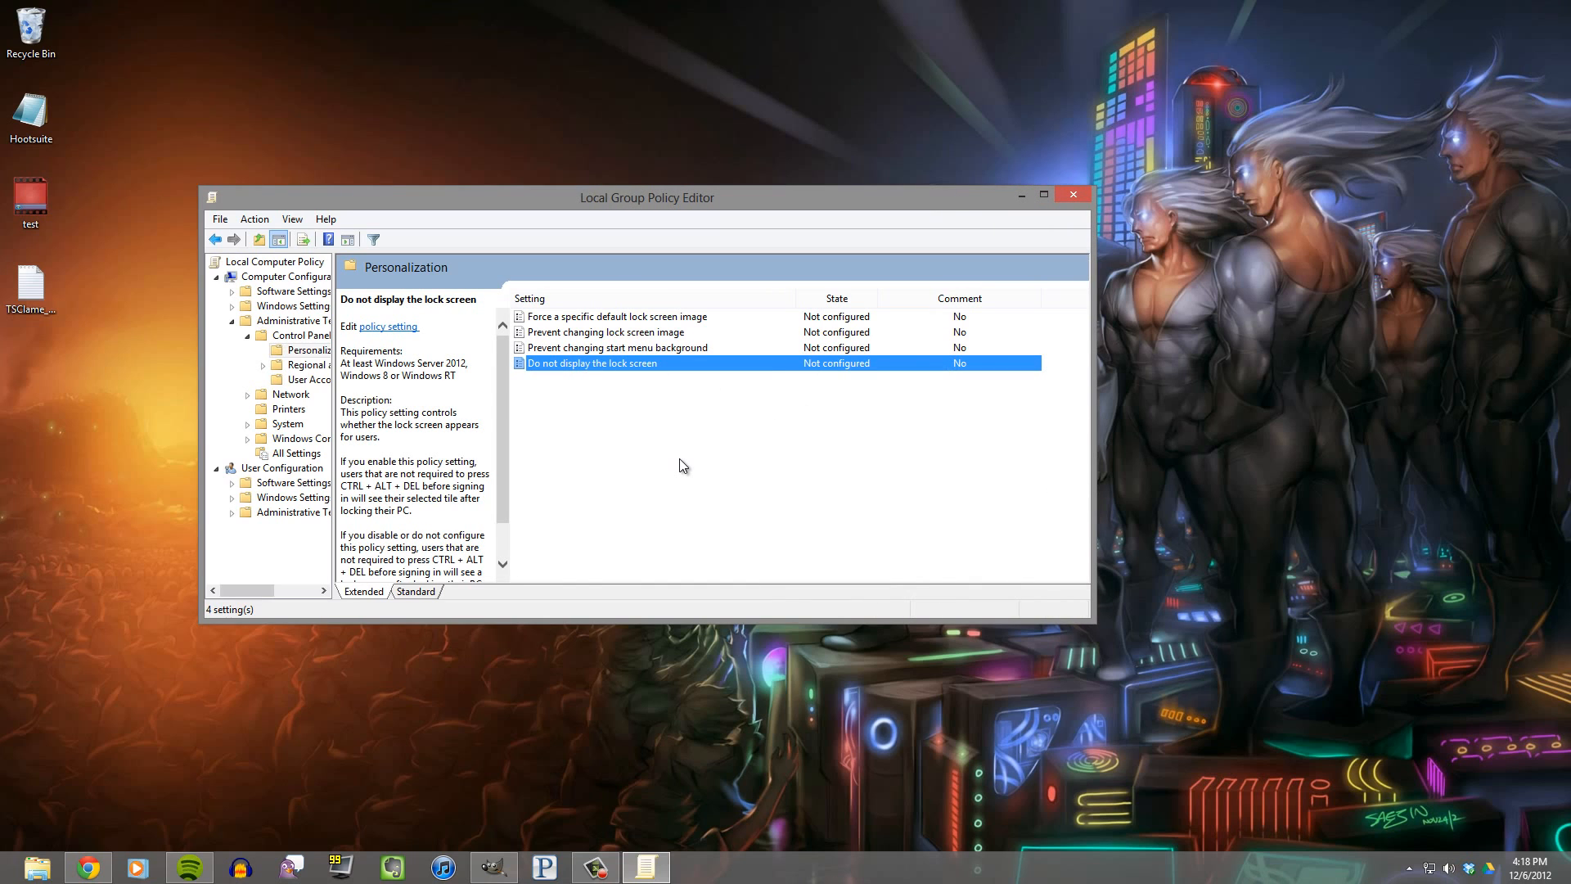
pyautogui.moveTo(629, 371)
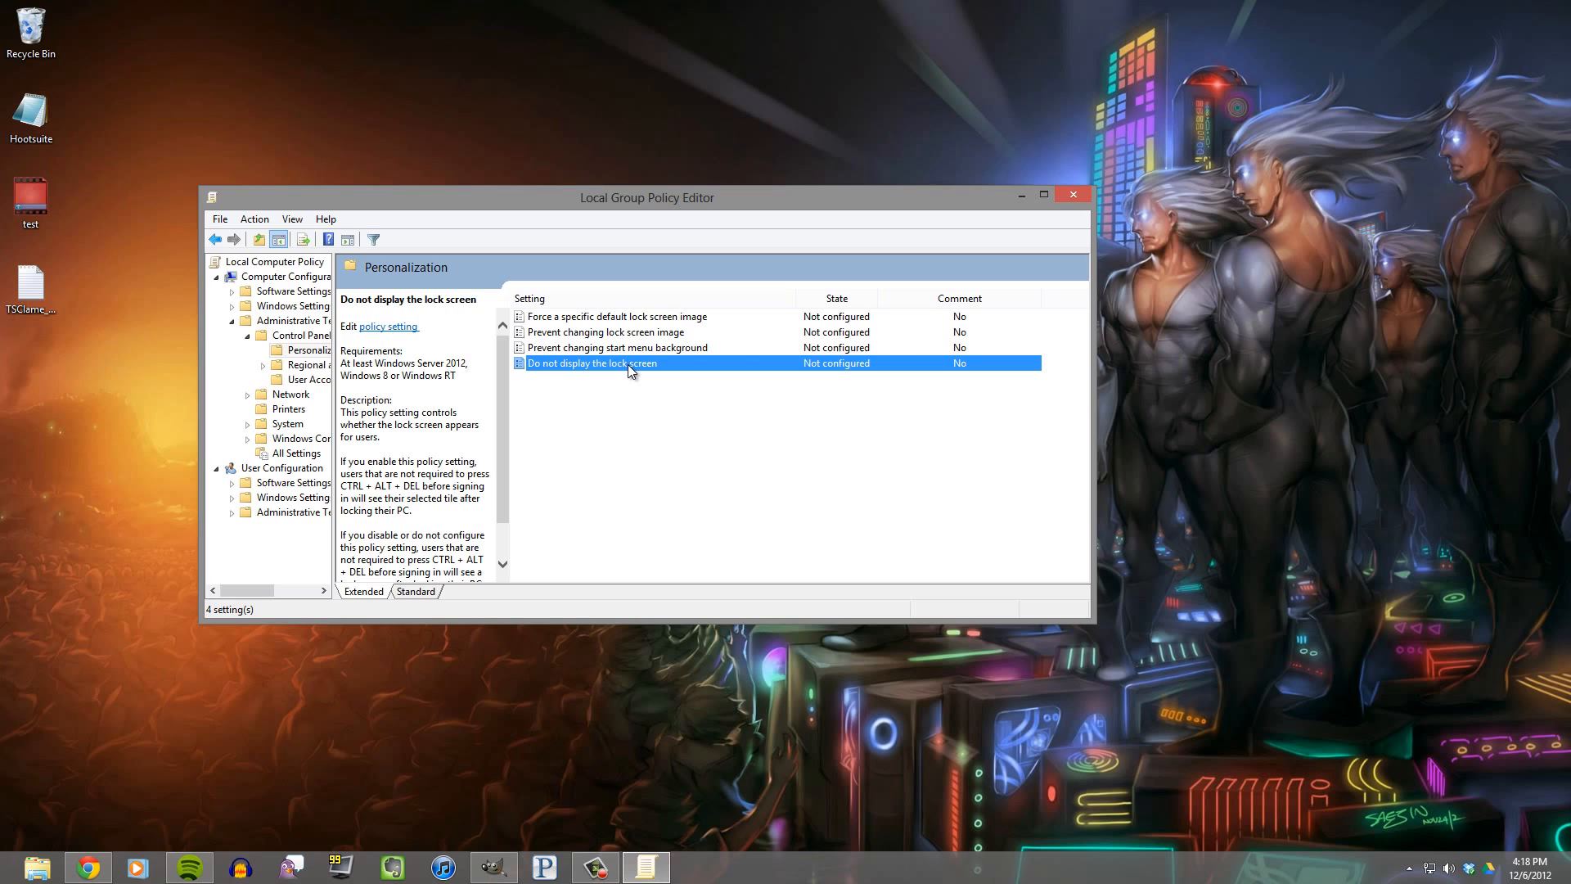
# Set 'Do not display the lock screen' to Enabled, apply it, and close the editor.
pyautogui.doubleClick(591, 363)
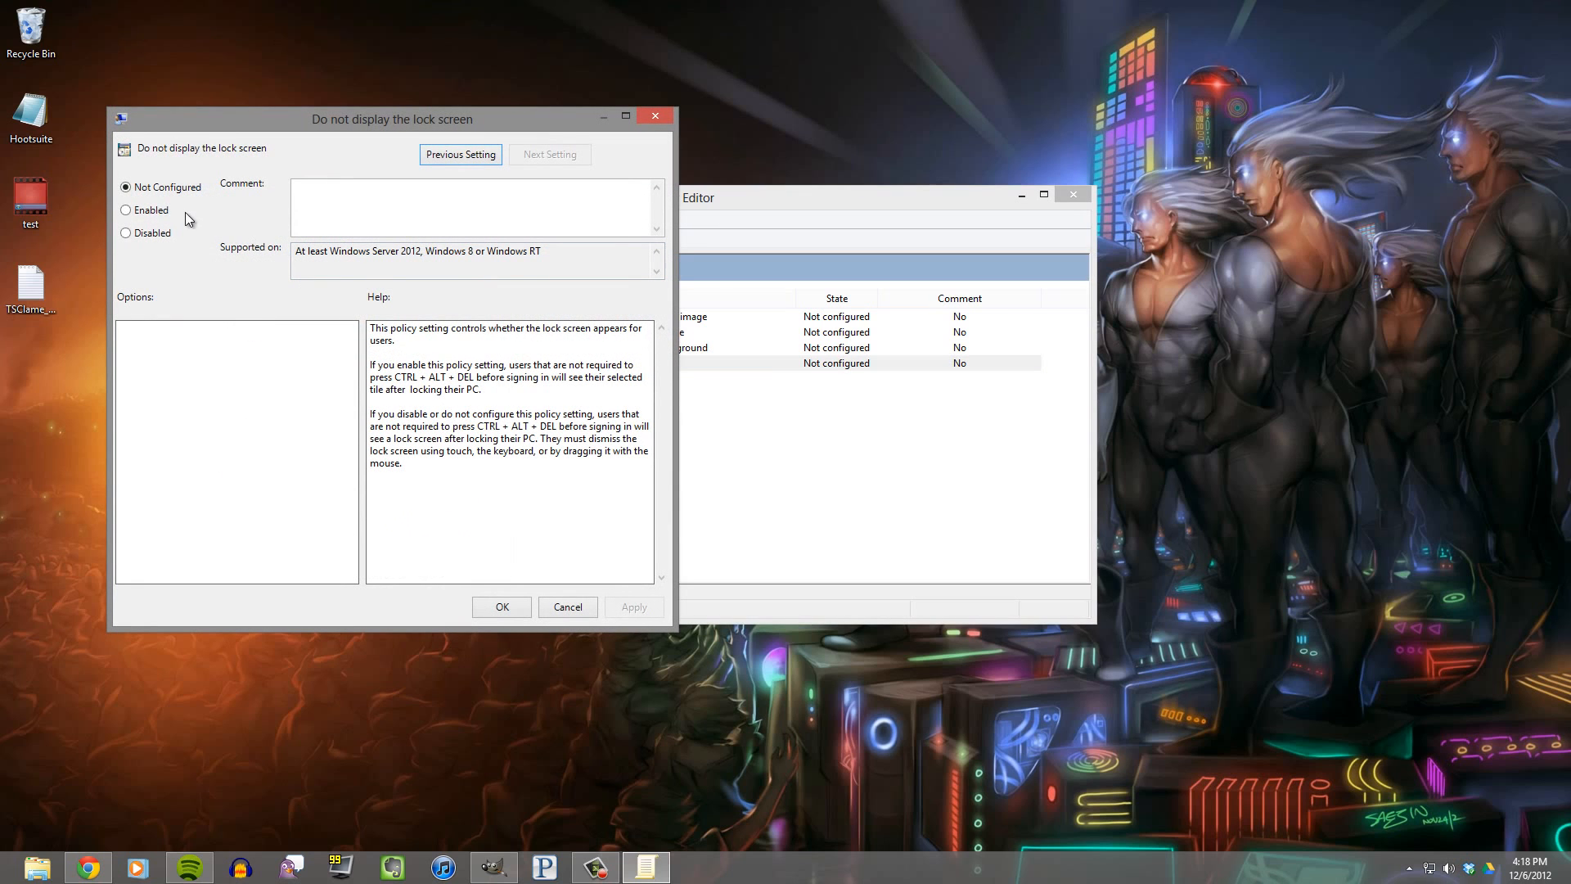
pyautogui.click(126, 209)
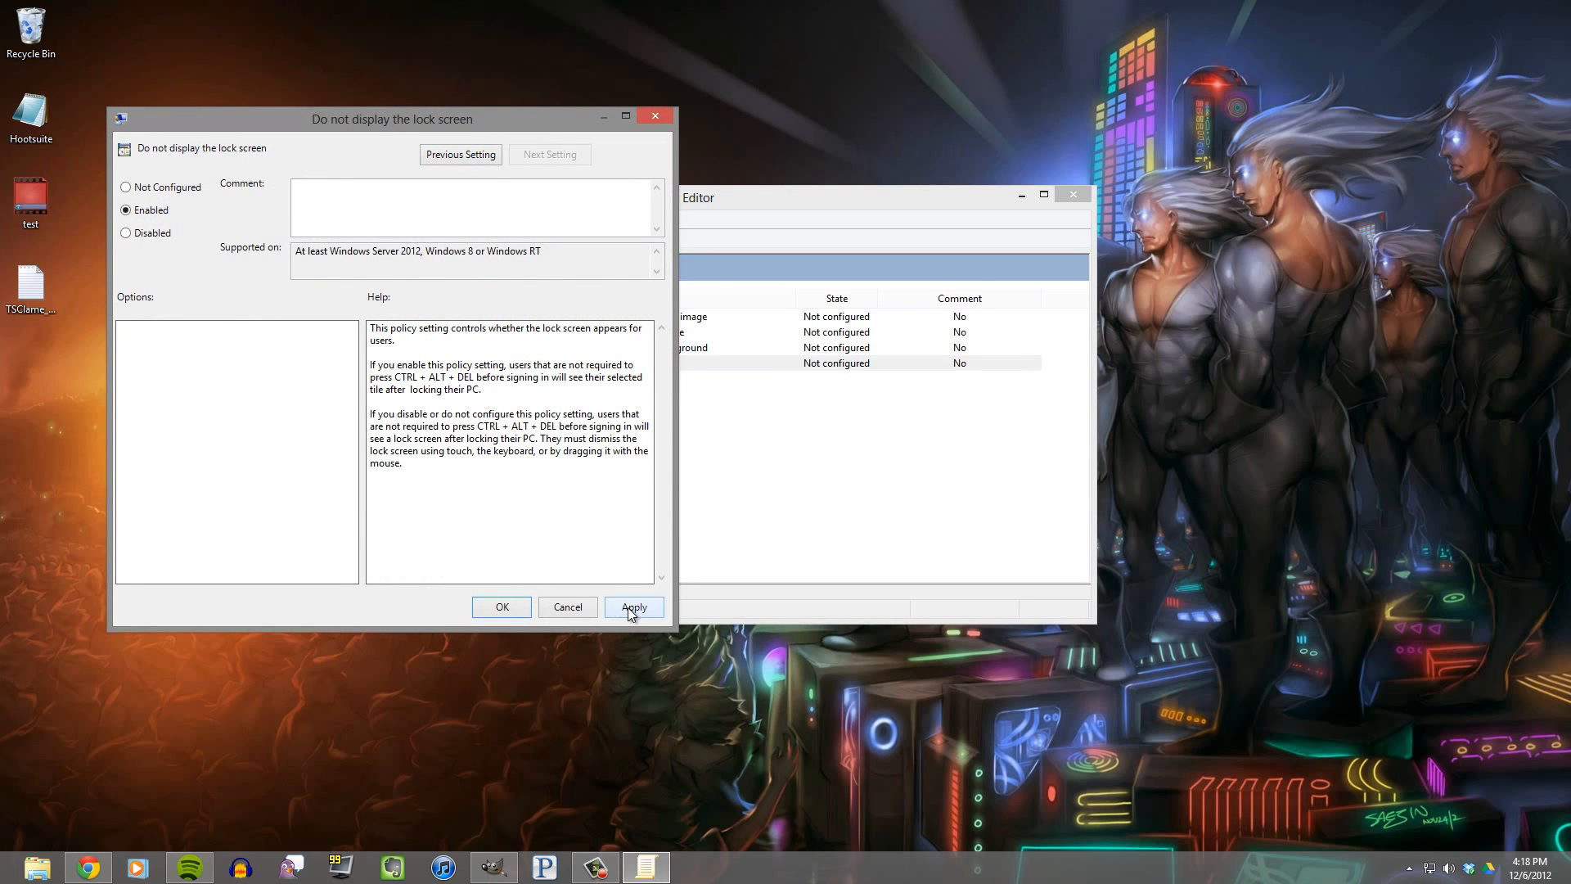
pyautogui.click(501, 606)
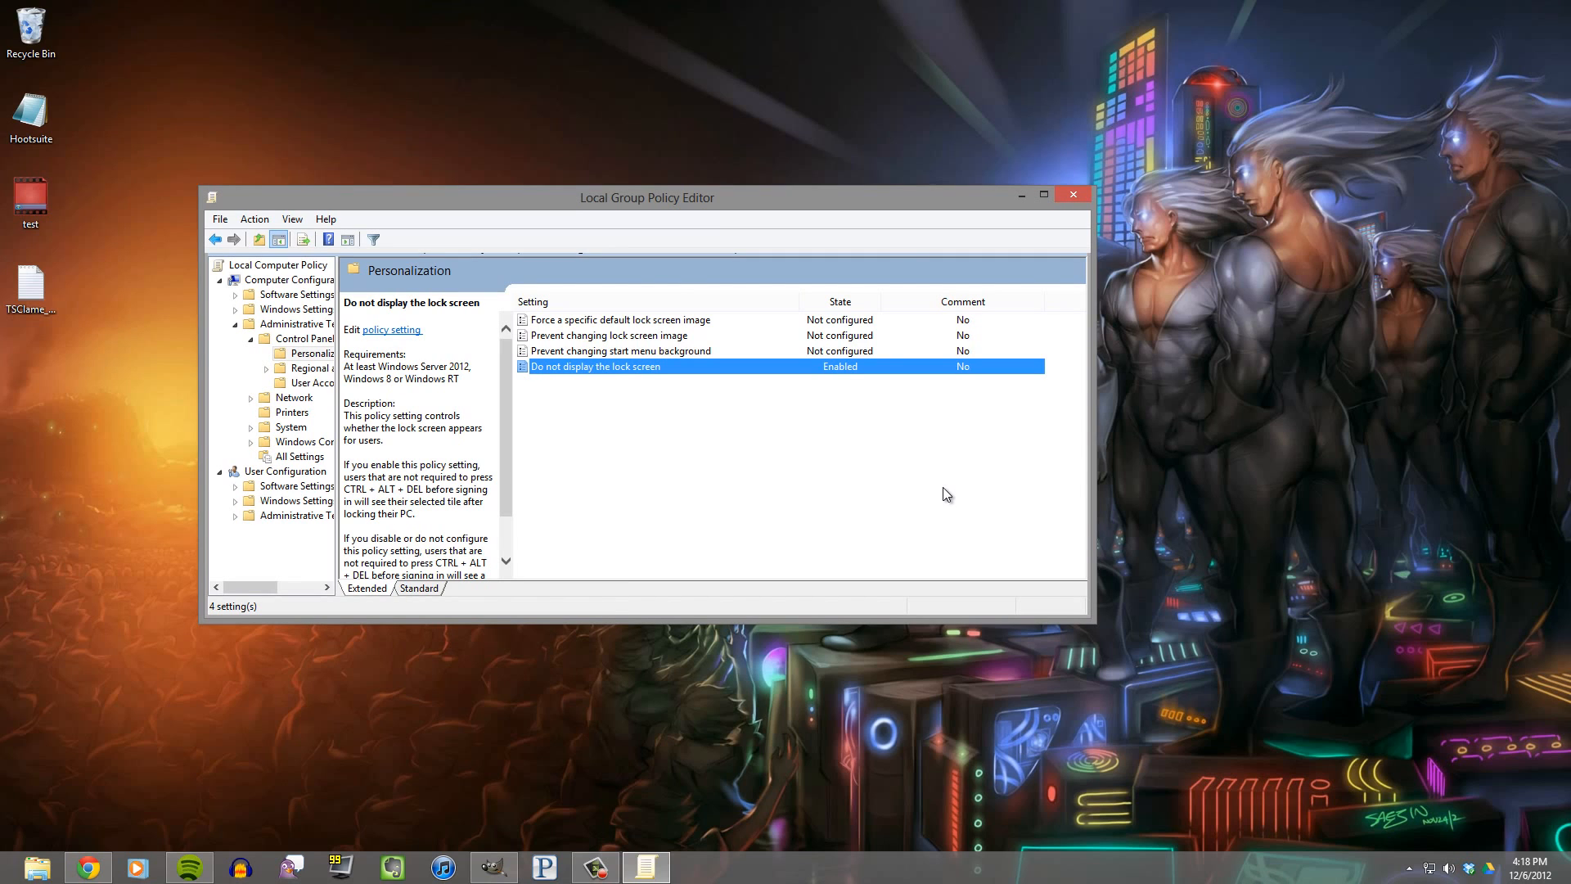
pyautogui.moveTo(1078, 235)
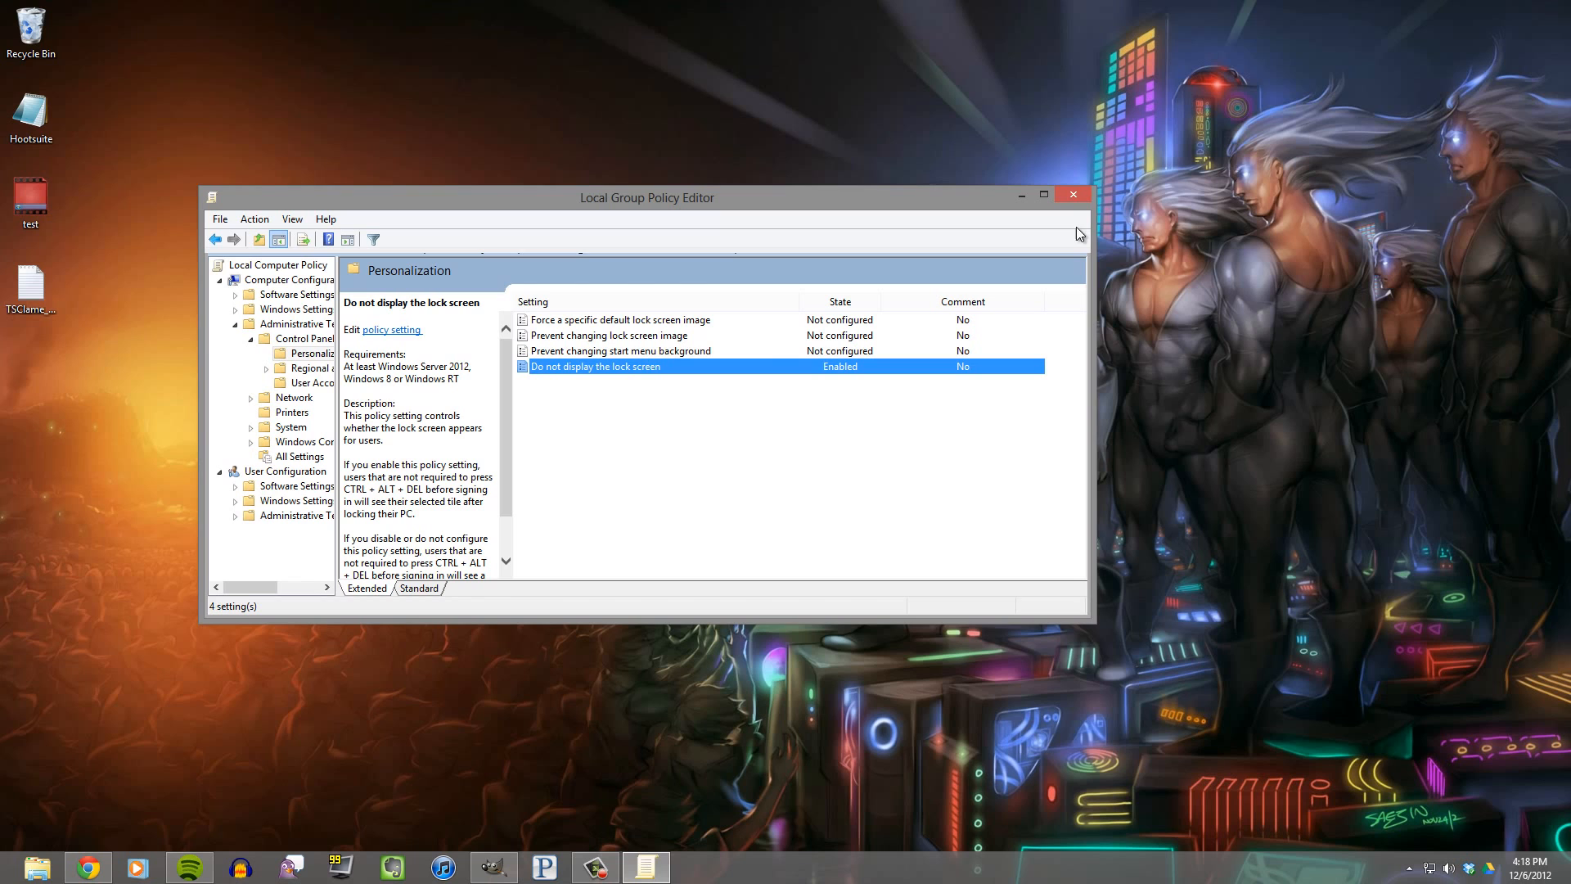
pyautogui.click(1072, 195)
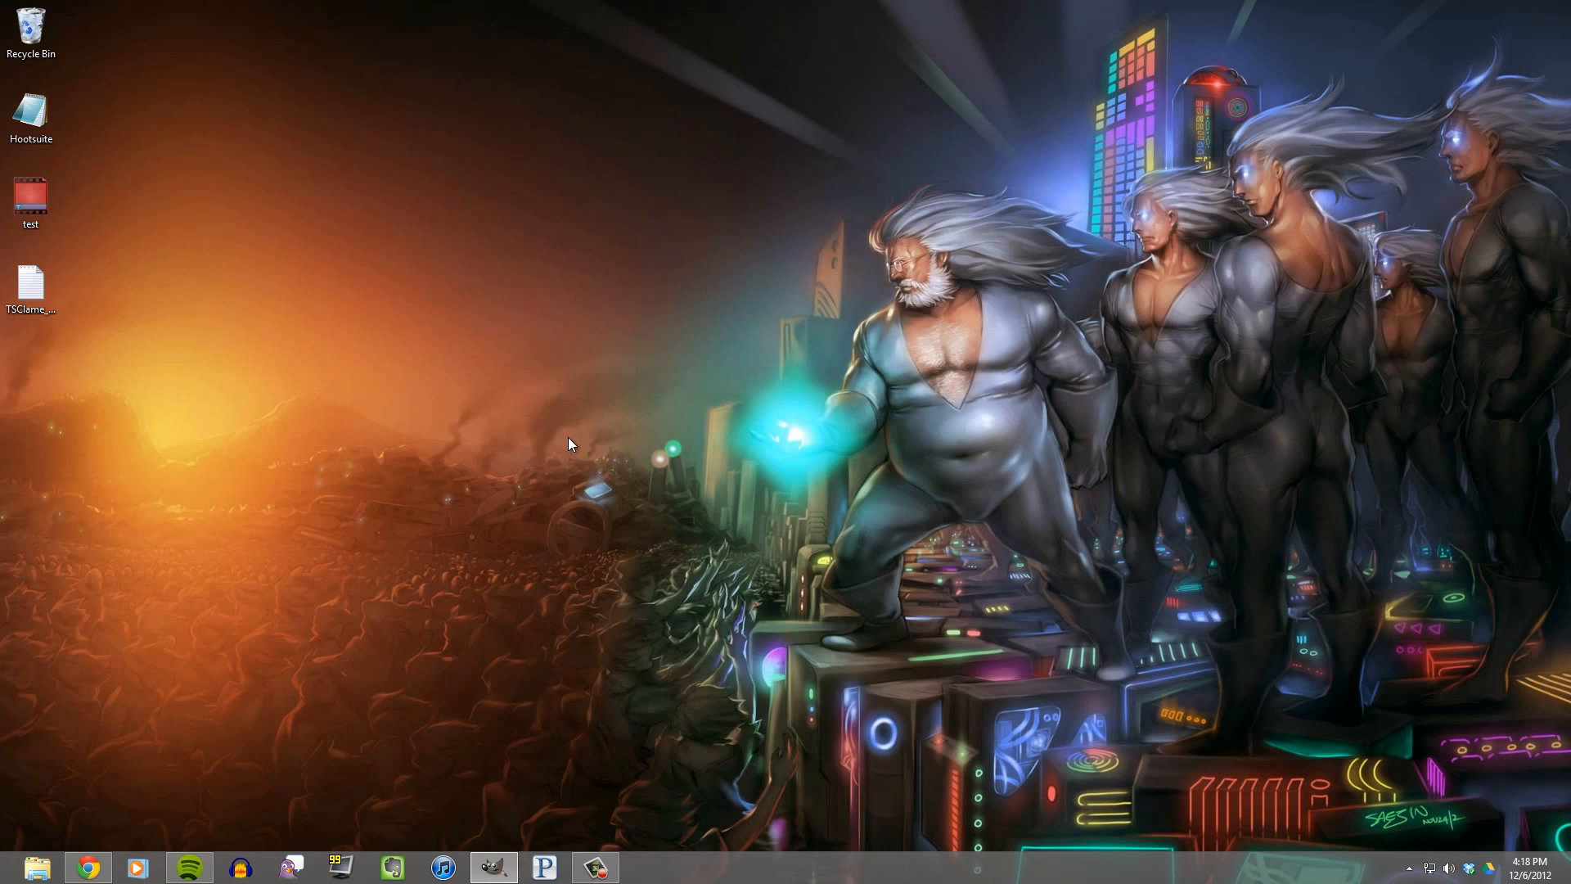
pyautogui.moveTo(589, 403)
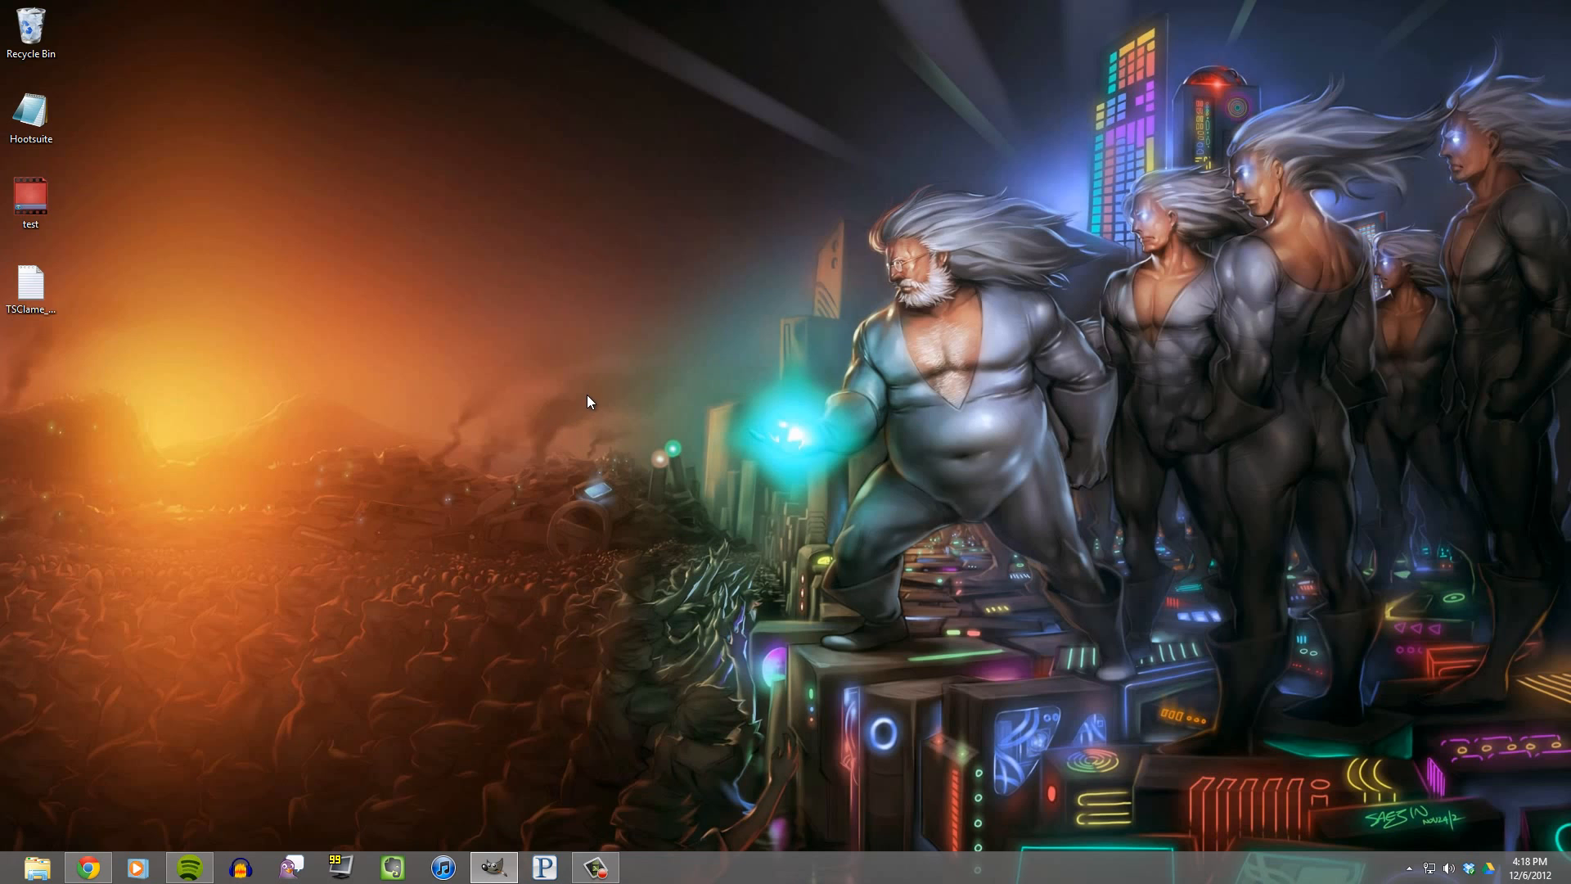